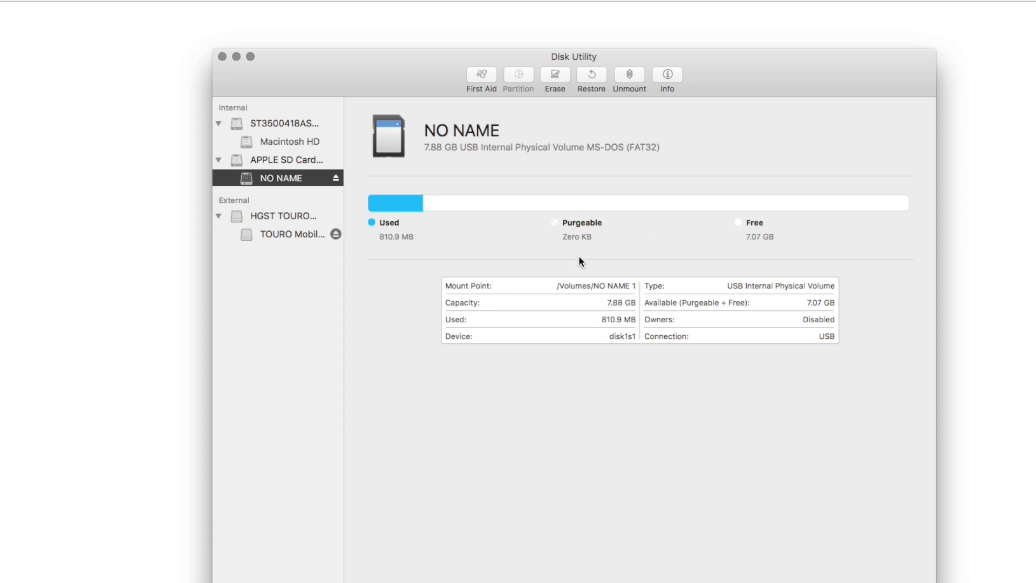
# Start erasing the NO NAME card and choose the MS-DOS (FAT) format
pyautogui.click(555, 75)
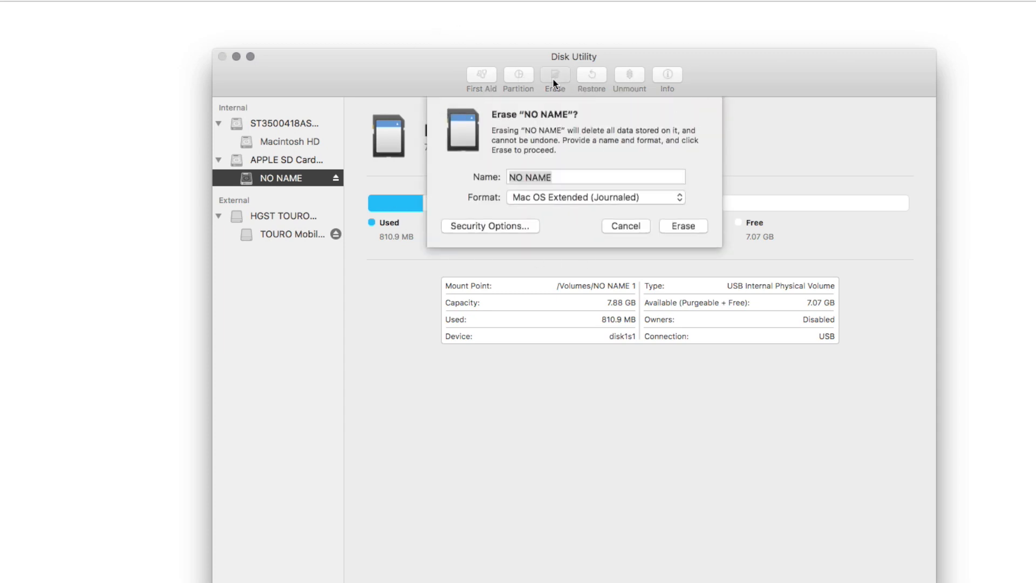
pyautogui.click(596, 198)
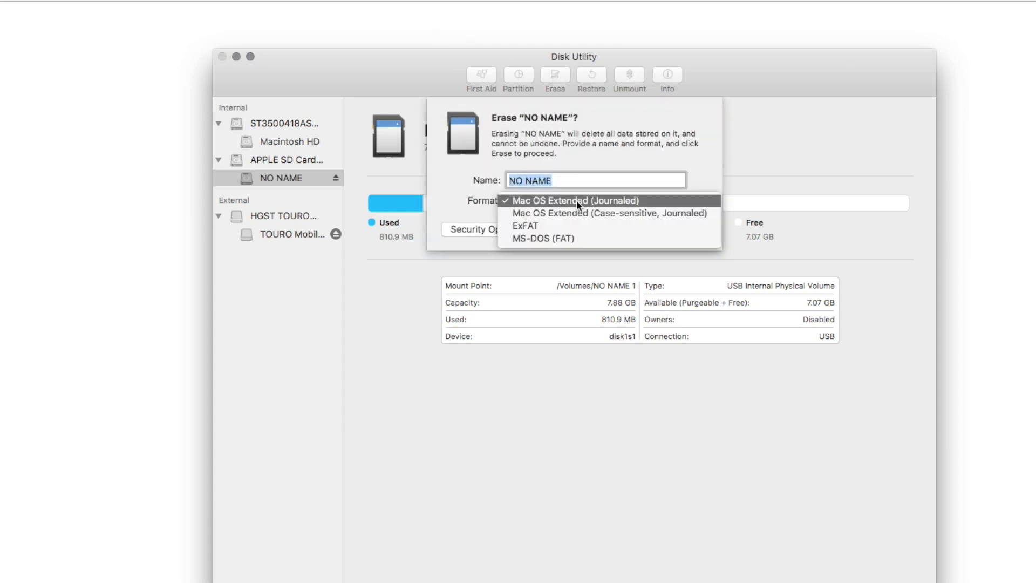
pyautogui.moveTo(574, 231)
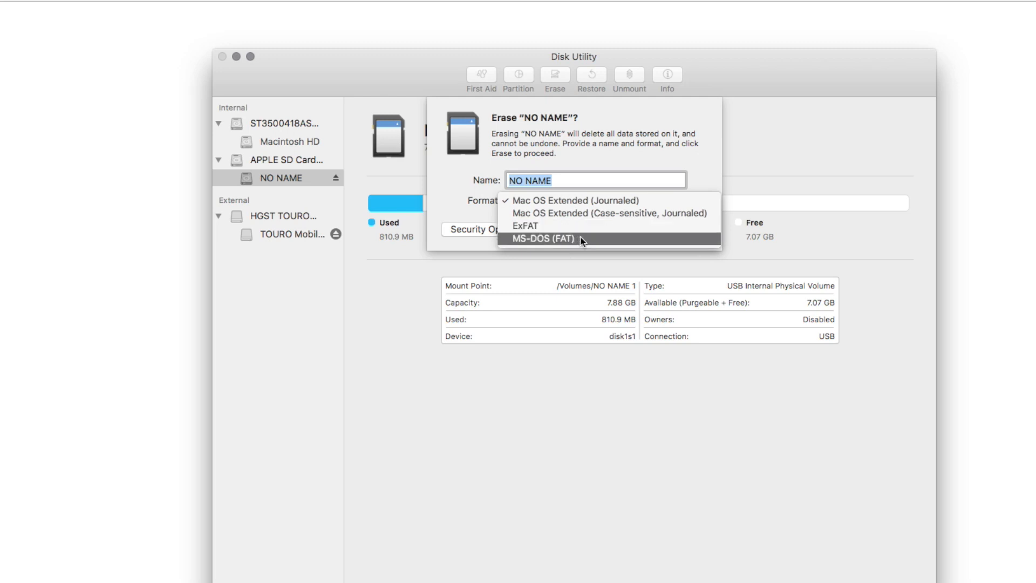
pyautogui.click(542, 239)
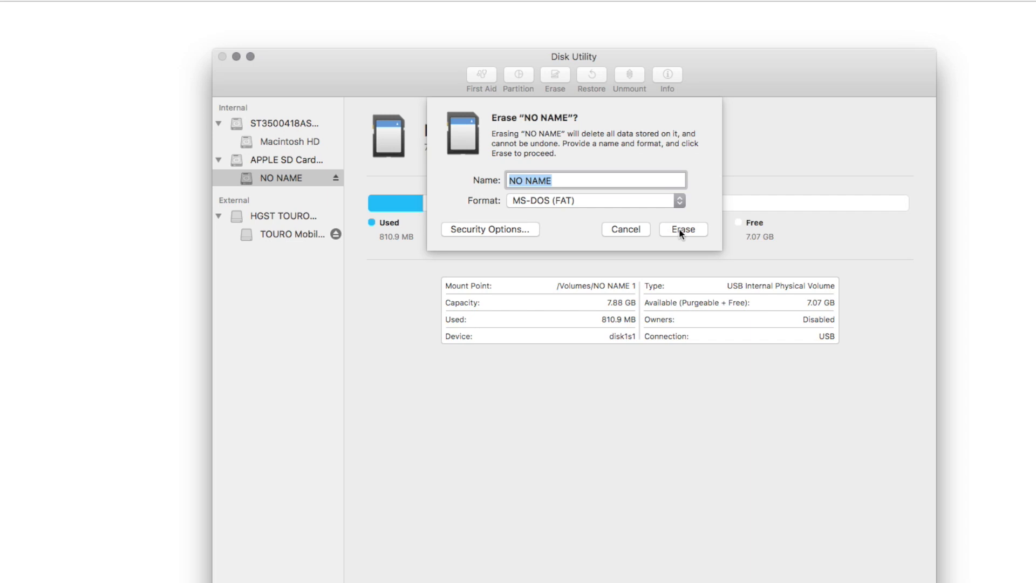
# Confirm the erase so NO NAME is reformatted as MS-DOS (FAT32) with 7.88 GB free
pyautogui.click(683, 229)
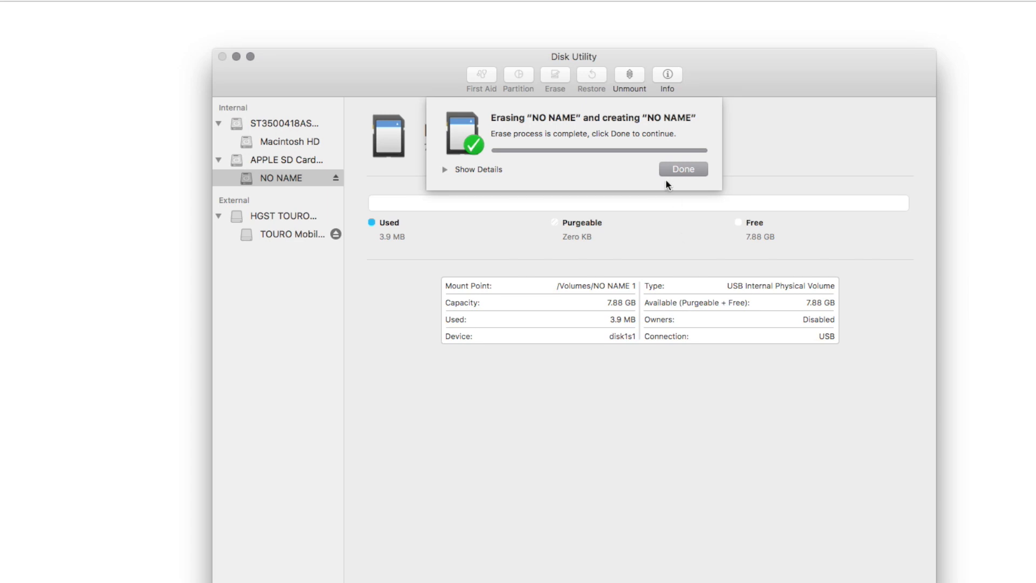
pyautogui.click(682, 169)
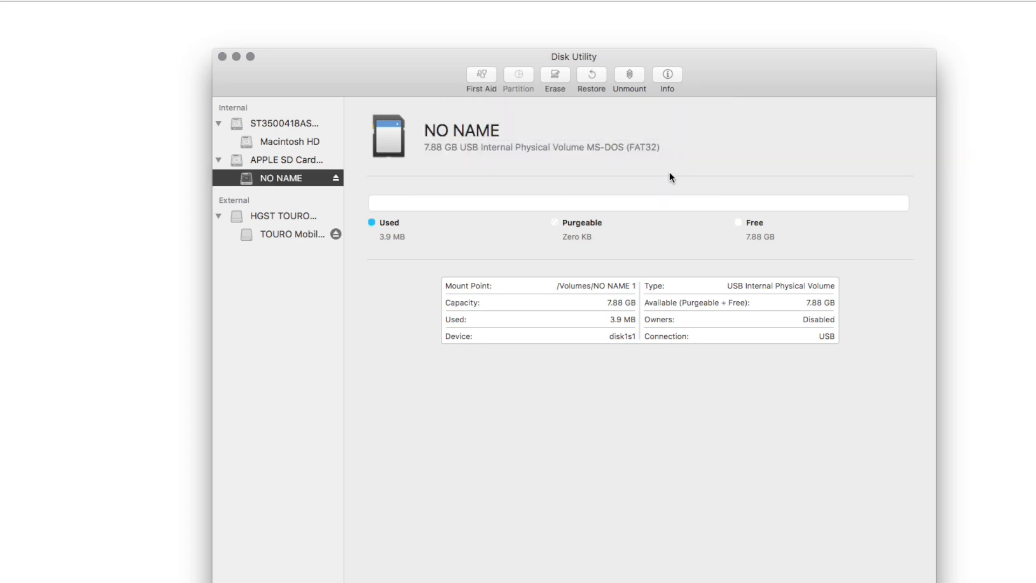